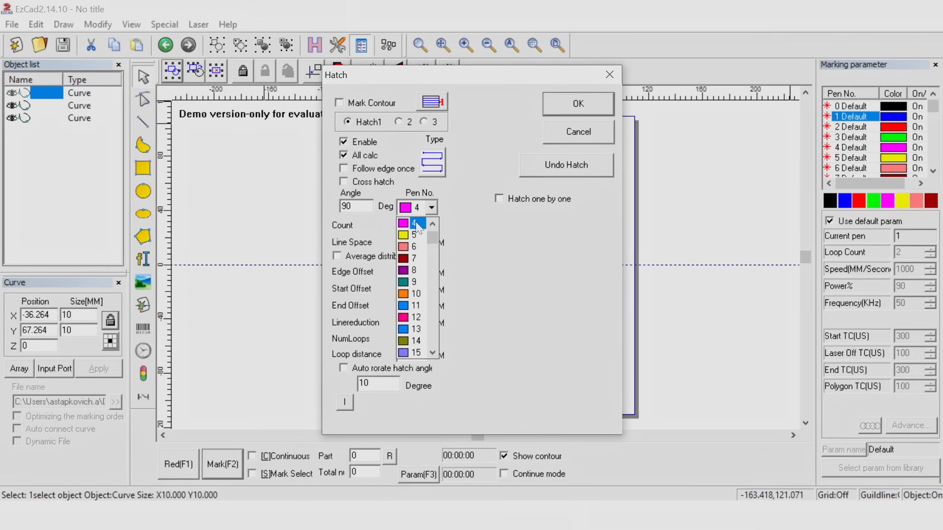
Step: Hatch the three squares with pens 3 (green), 5 (yellow) and 2 (red)
click(413, 223)
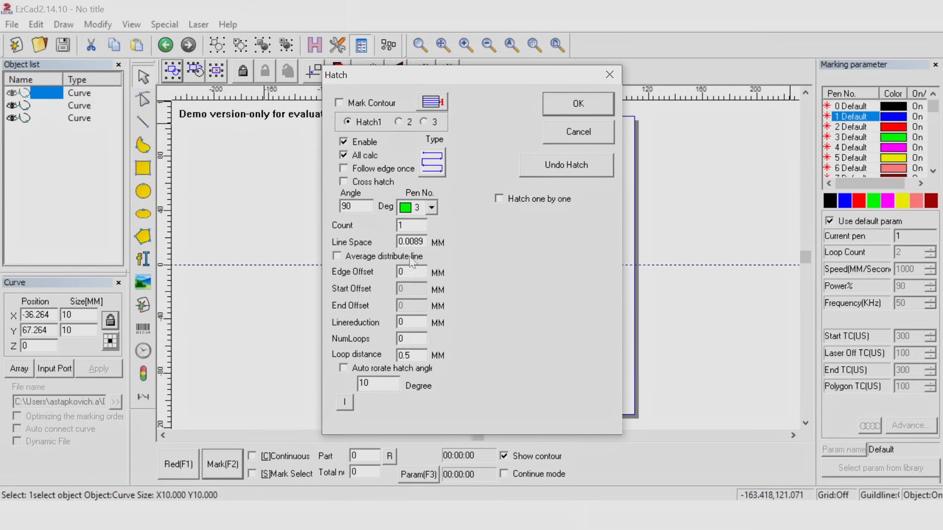
click(431, 208)
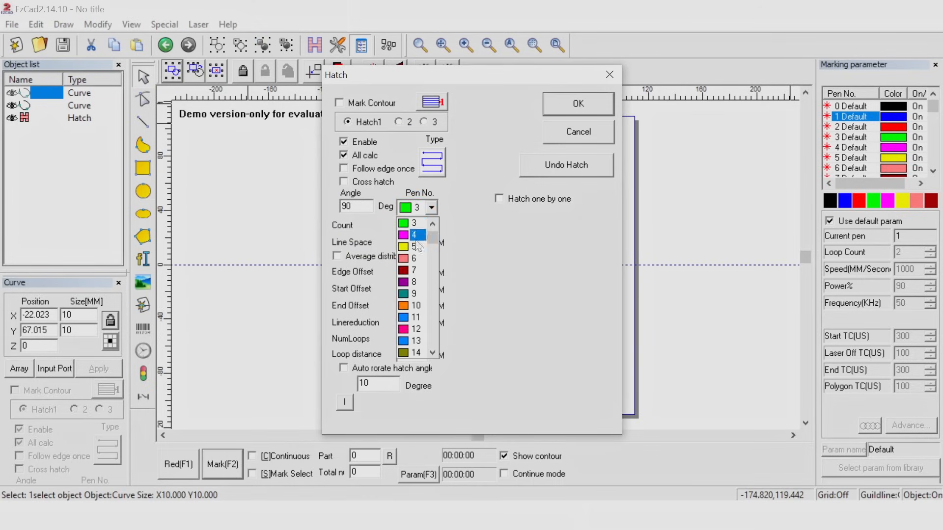
click(576, 103)
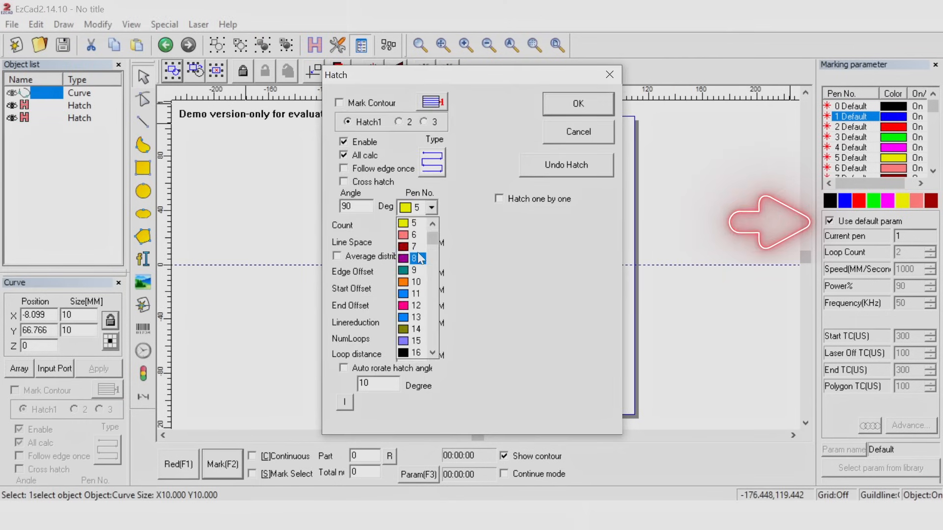
click(408, 234)
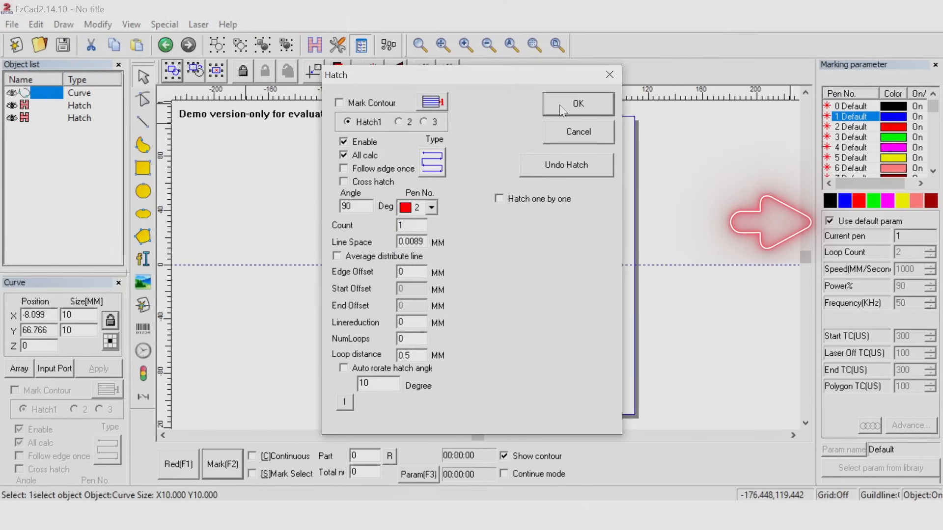
click(576, 103)
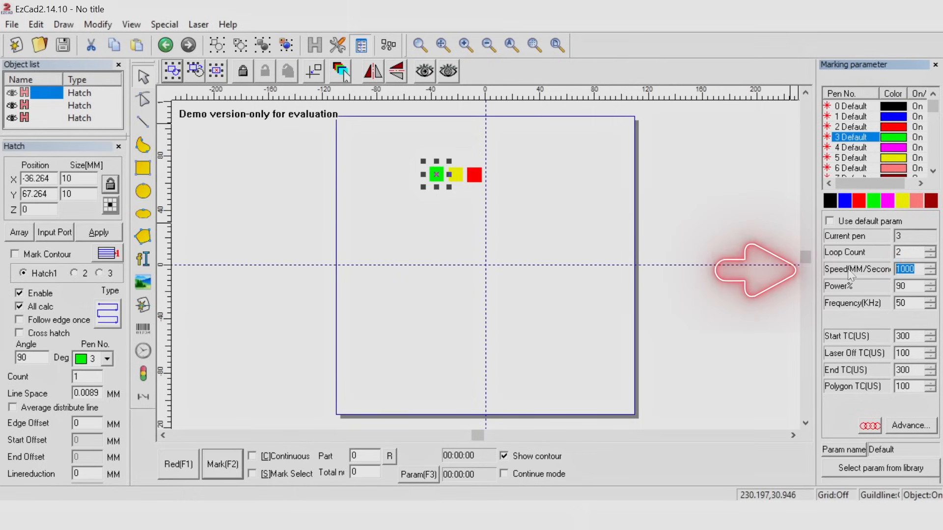